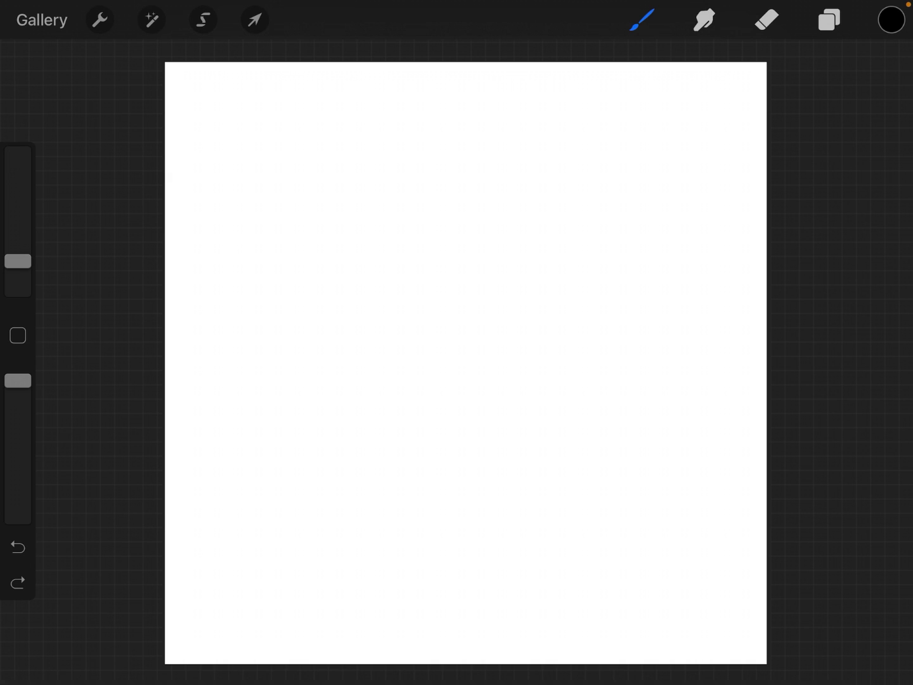
# Open the Actions canvas settings for the blank square canvas.
pyautogui.click(99, 20)
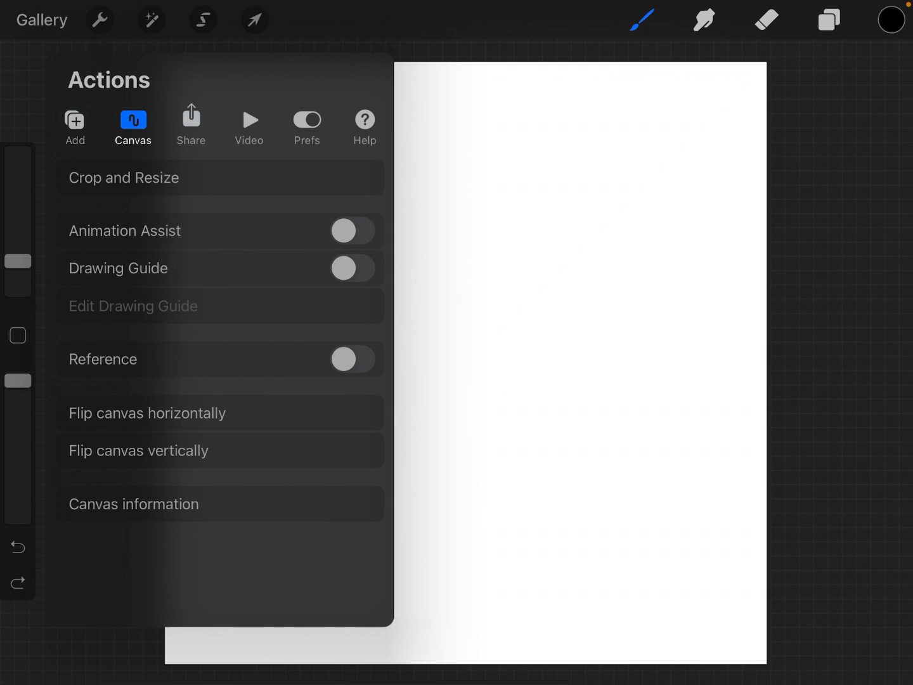
# Turn on the drawing guide and open its symmetry guide editor.
pyautogui.click(353, 268)
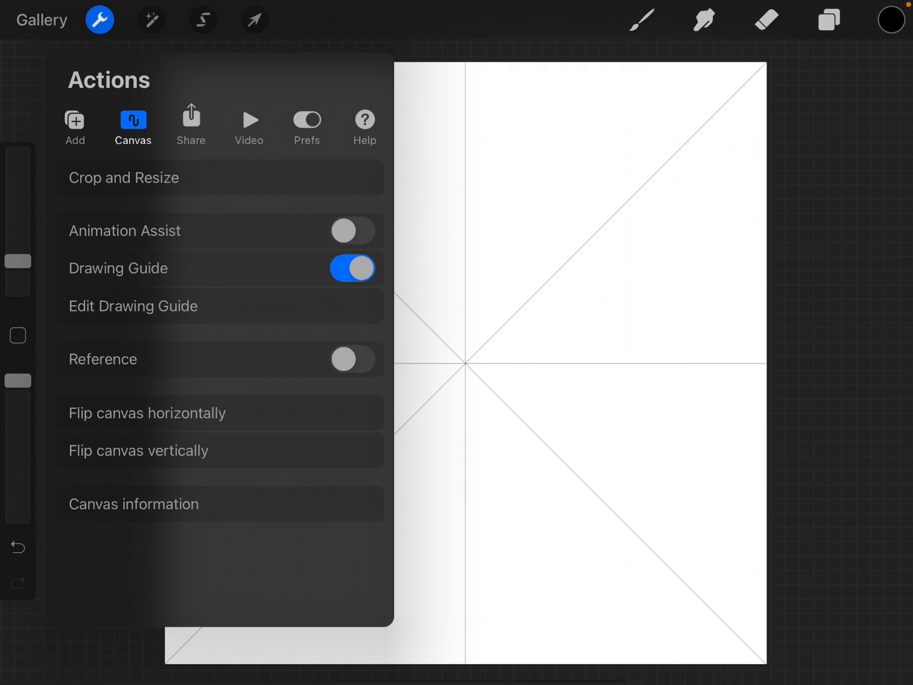
pyautogui.click(133, 305)
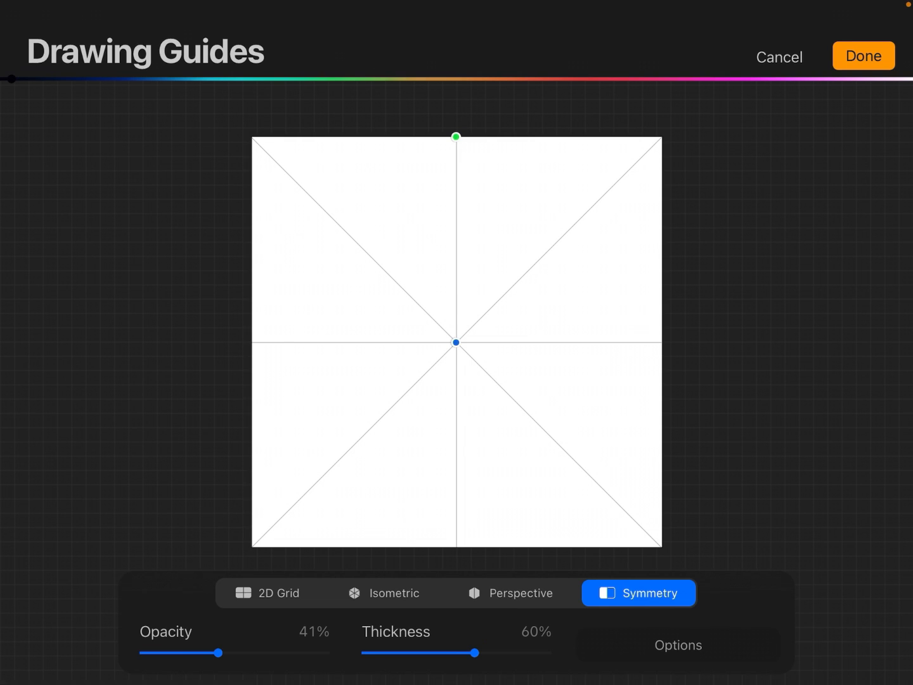
pyautogui.click(383, 593)
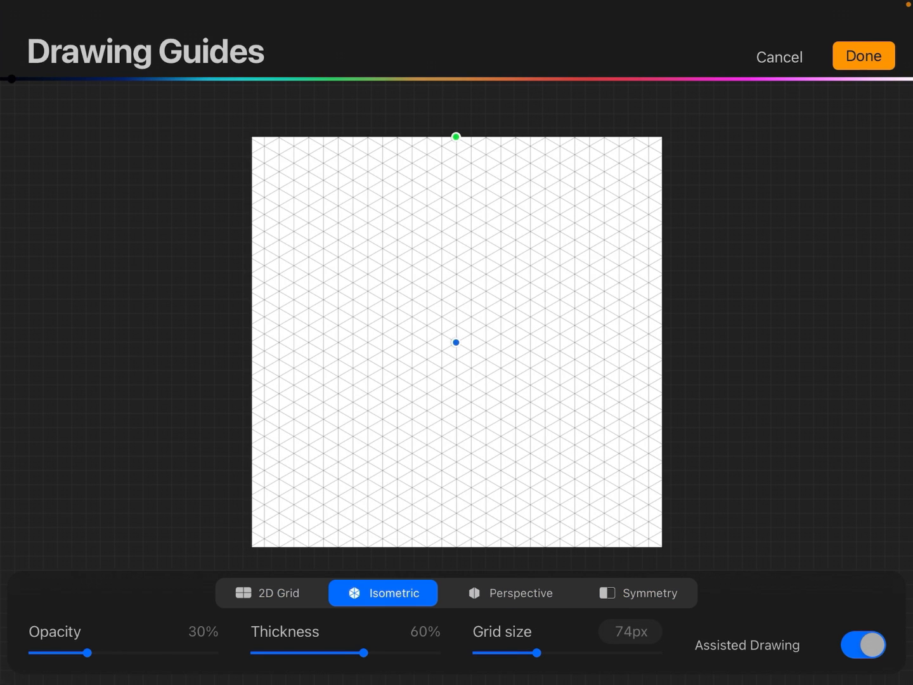
pyautogui.click(510, 593)
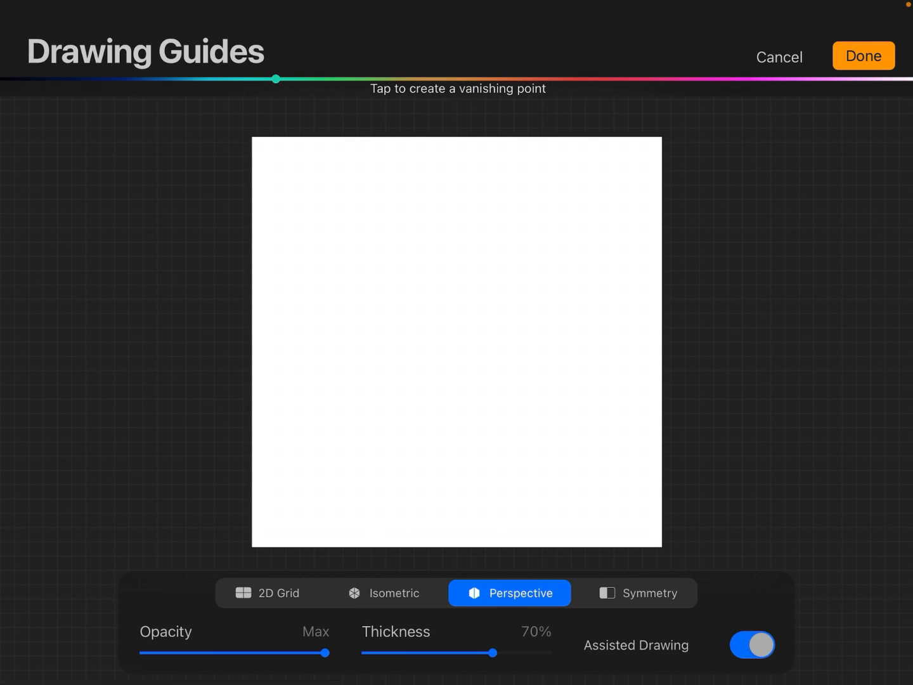
pyautogui.click(638, 593)
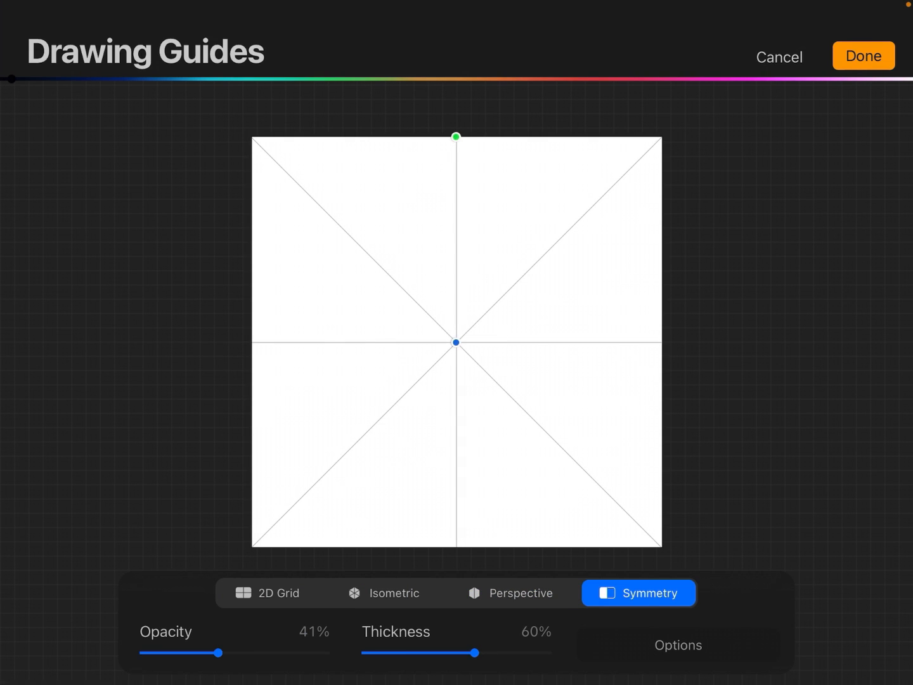
# Try horizontal symmetry in the guide options, then choose radial symmetry.
pyautogui.click(678, 645)
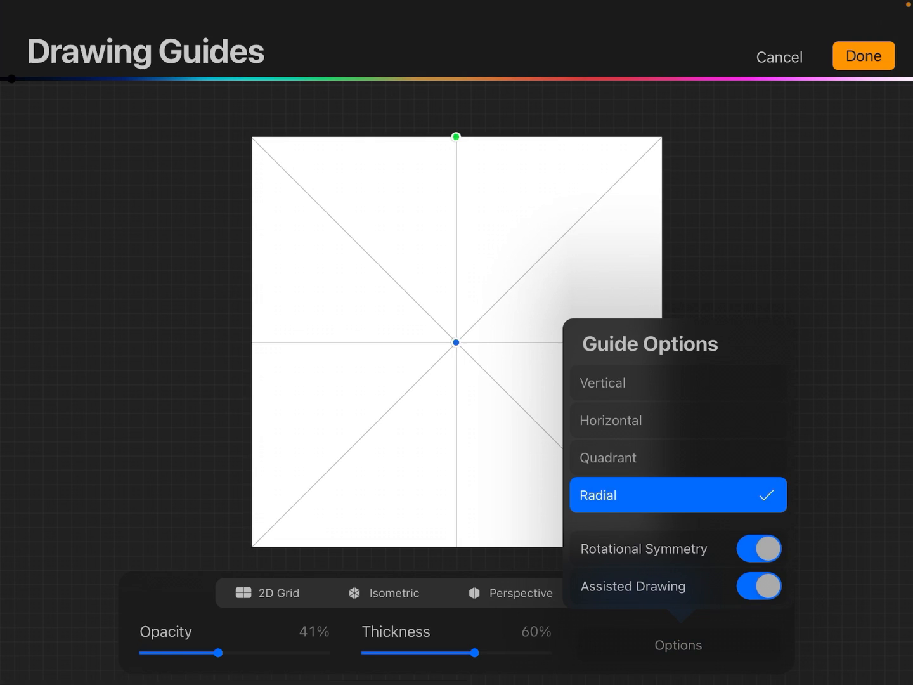
pyautogui.click(678, 420)
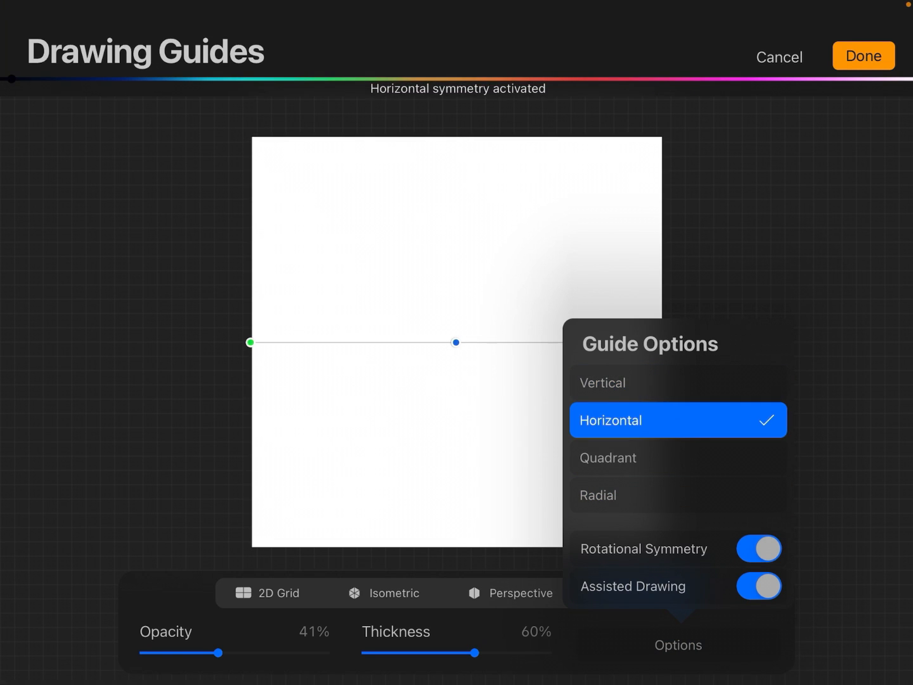
pyautogui.click(678, 495)
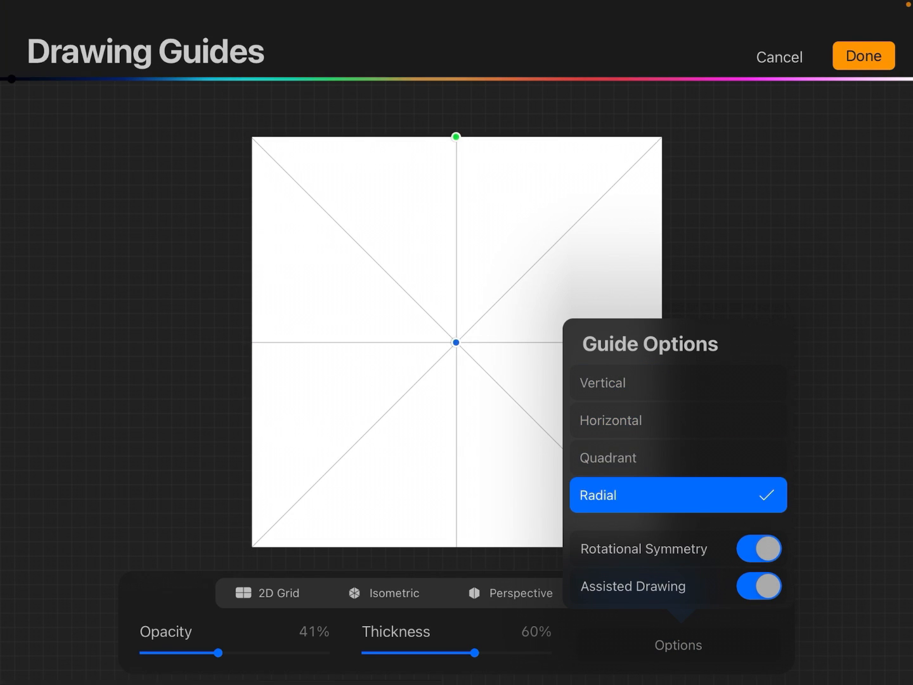
# Toggle rotational symmetry off and on, leave it on, and confirm the guide.
pyautogui.click(759, 549)
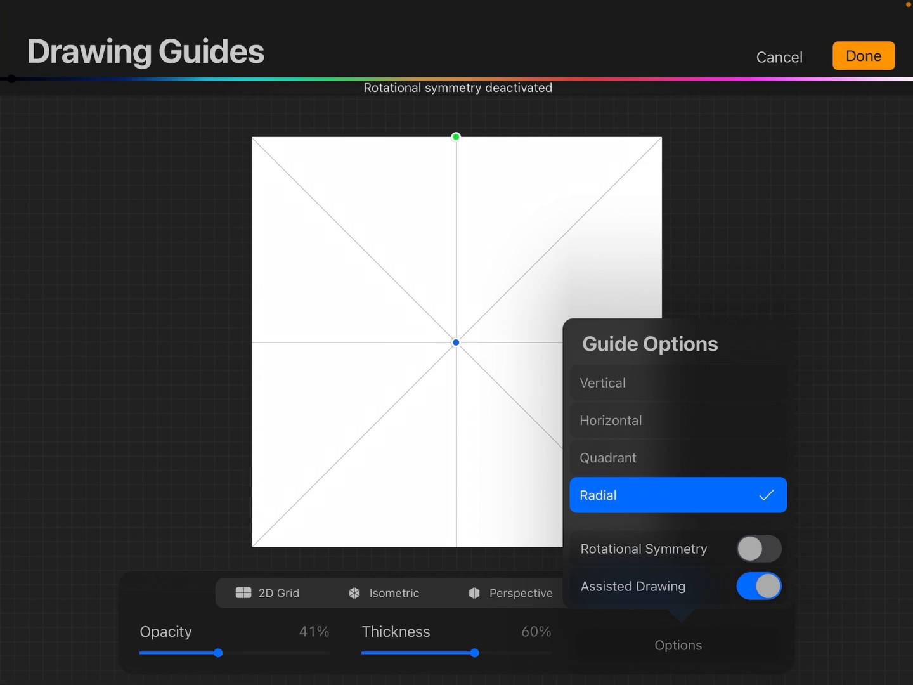
pyautogui.click(758, 549)
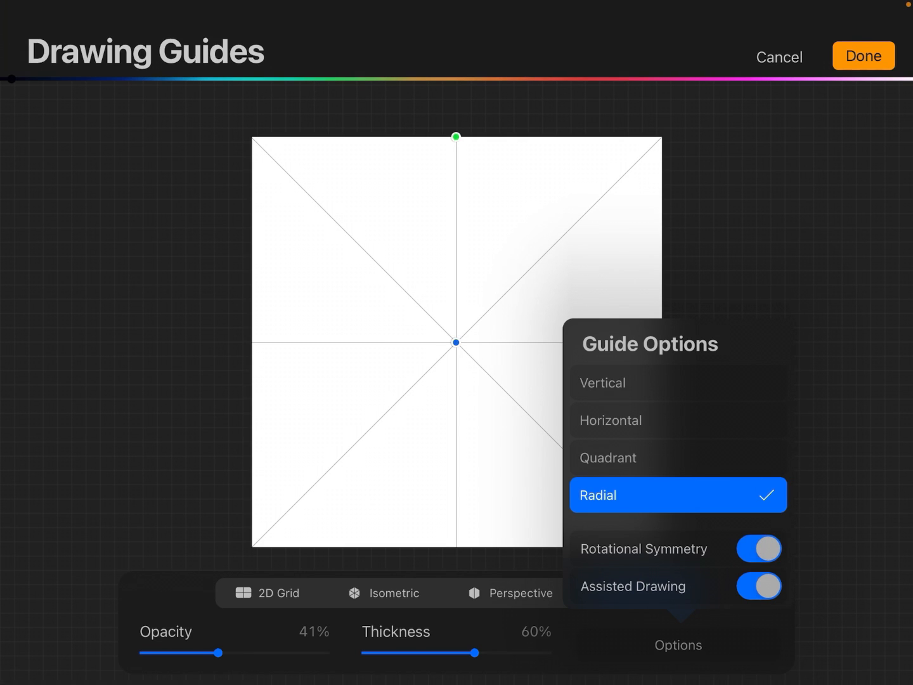
pyautogui.click(758, 549)
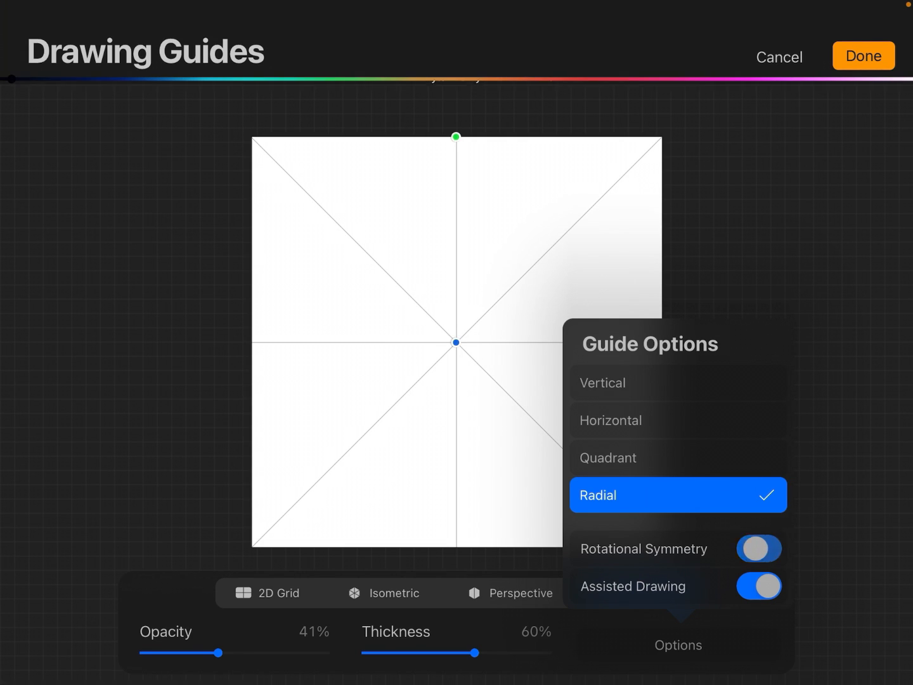
pyautogui.click(758, 549)
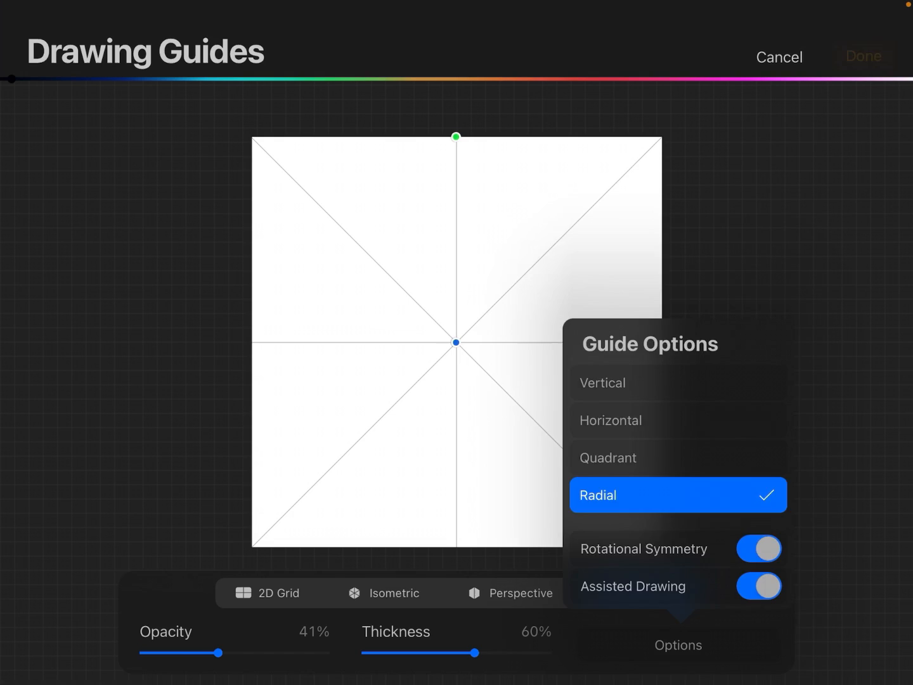
pyautogui.click(865, 55)
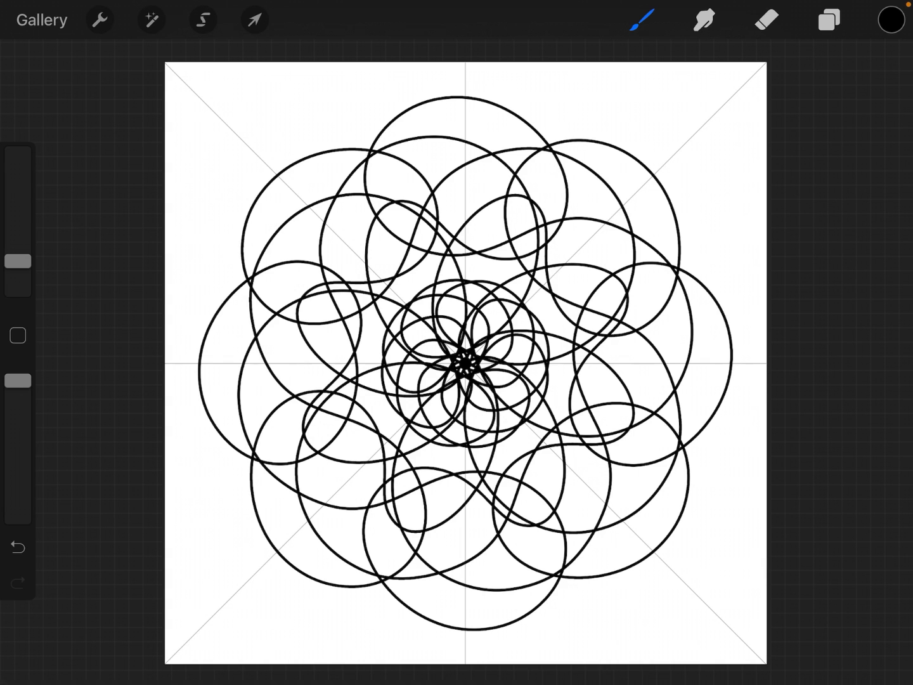
# Open the layers list to view the assisted mandala layer.
pyautogui.click(828, 19)
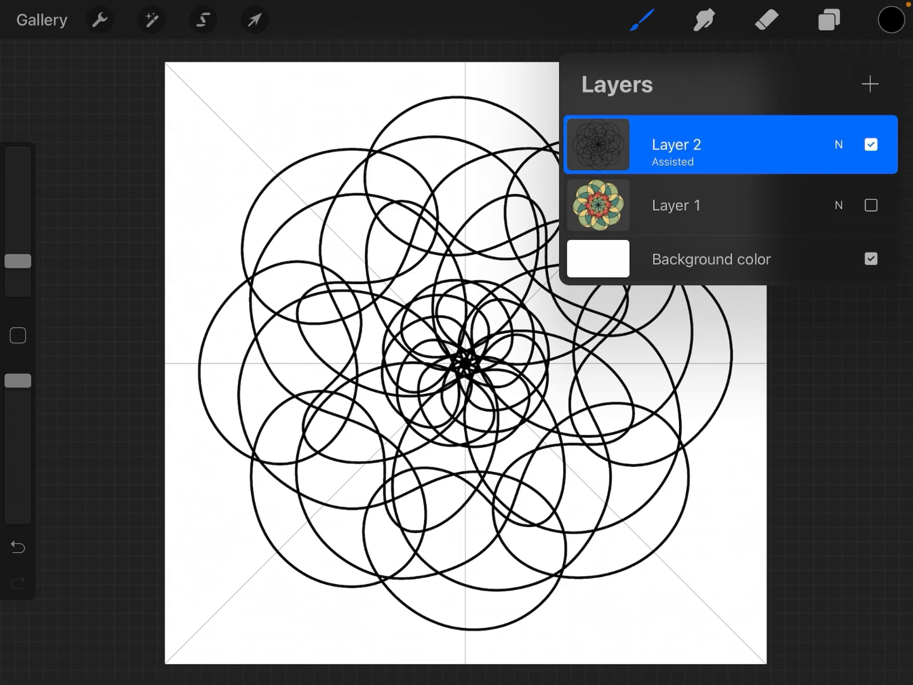